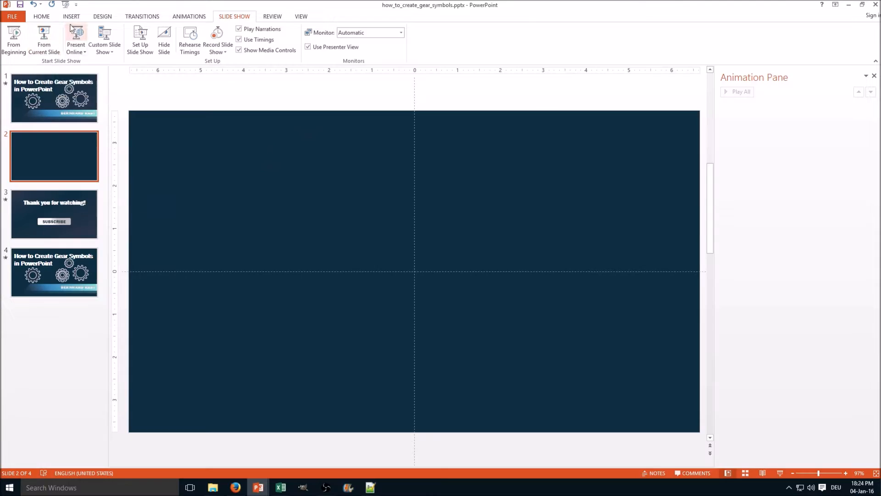
Step: Pick Rounded Rectangle from the Shapes gallery to draw the tall orange bar
left_click(41, 16)
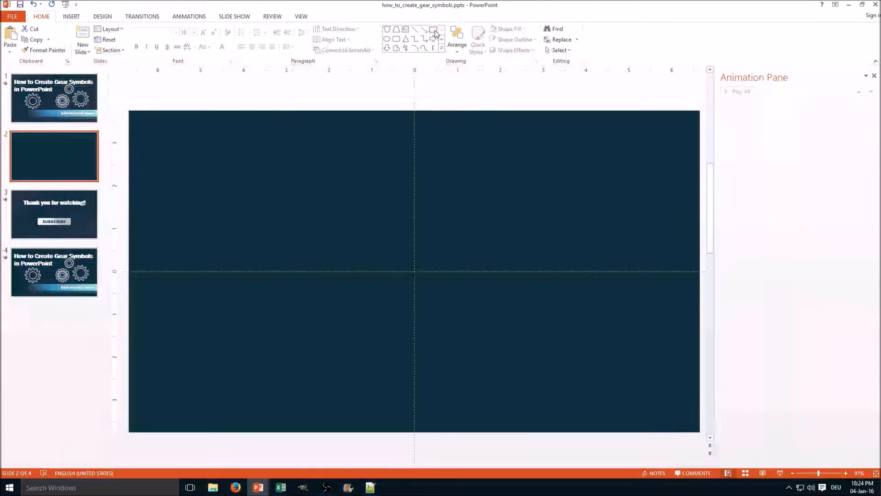
left_click(395, 40)
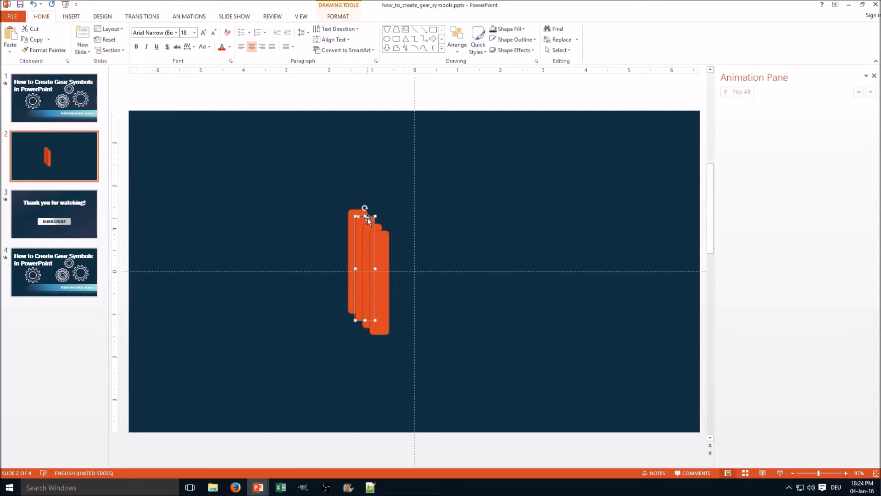
Step: Rotate the bar copies to 30°, 60° and 90° in Format Shape's Size settings
right_click(368, 219)
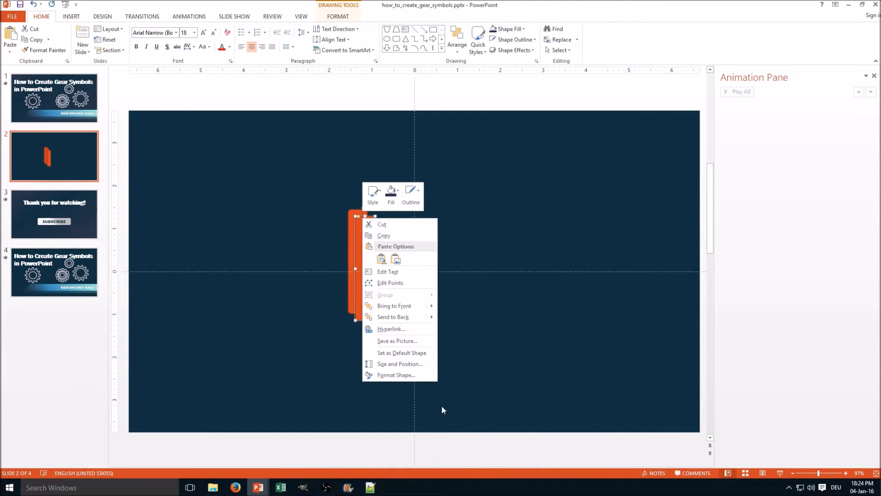
left_click(396, 375)
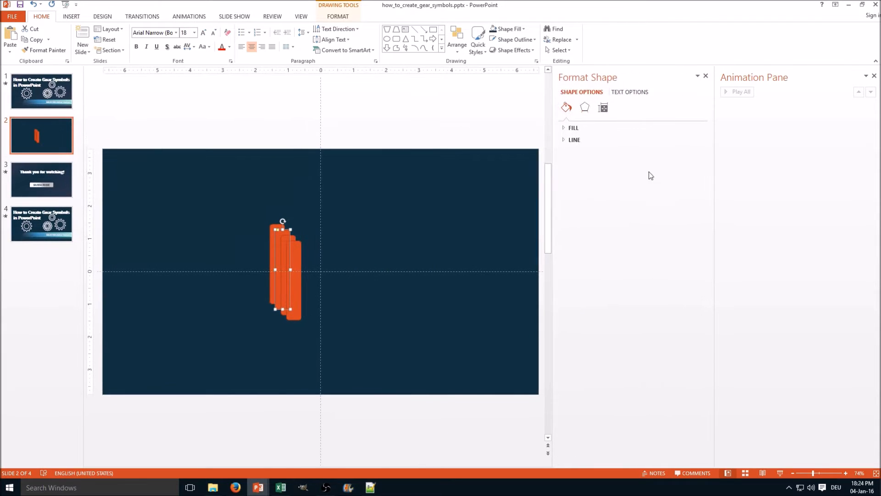
mouse_move(603, 108)
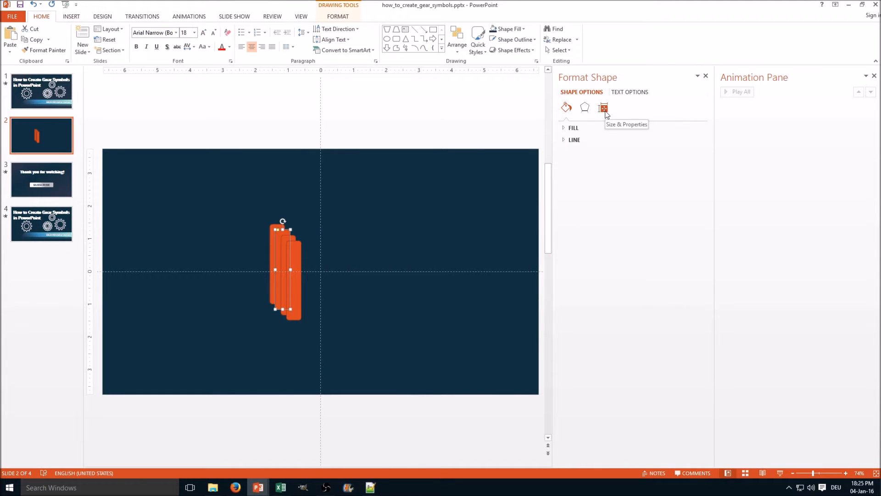
left_click(603, 108)
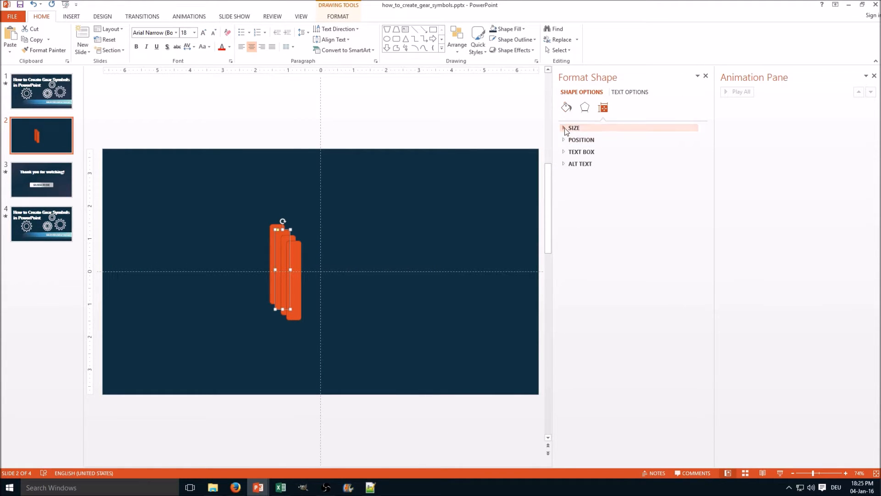
left_click(573, 128)
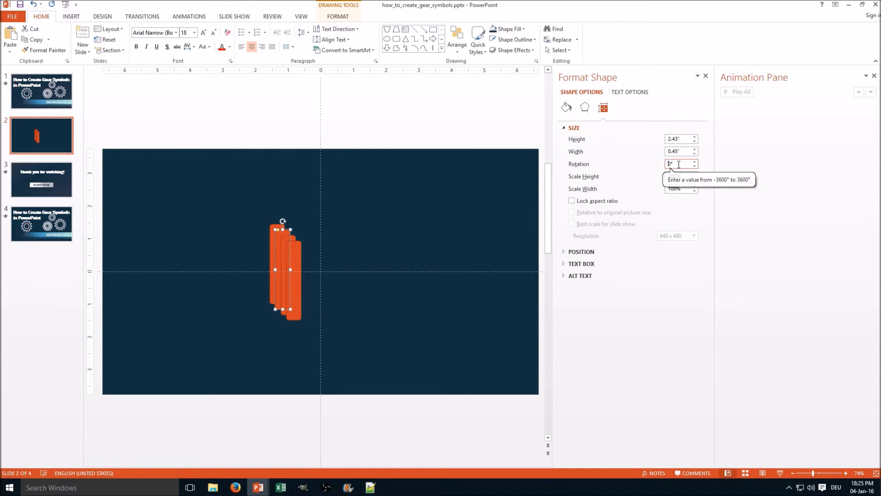
type("30")
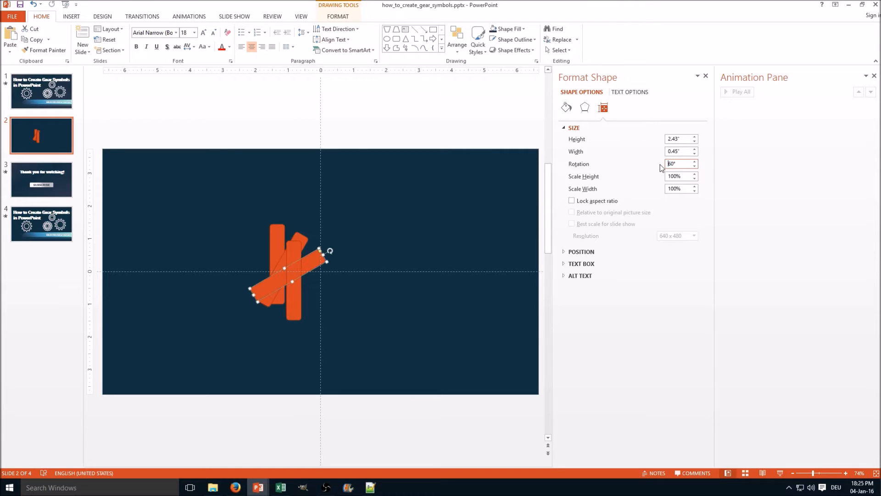
type("0")
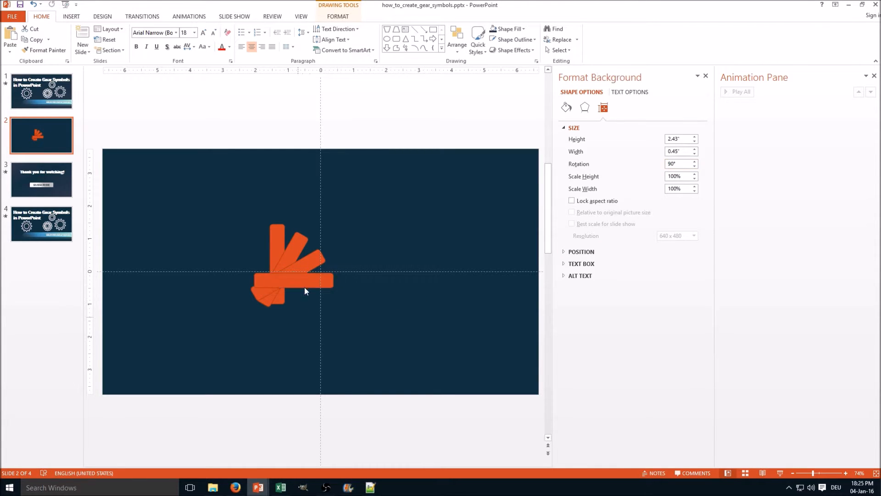
Step: Rotate the two remaining bar copies to 120° and 150°
left_click(298, 285)
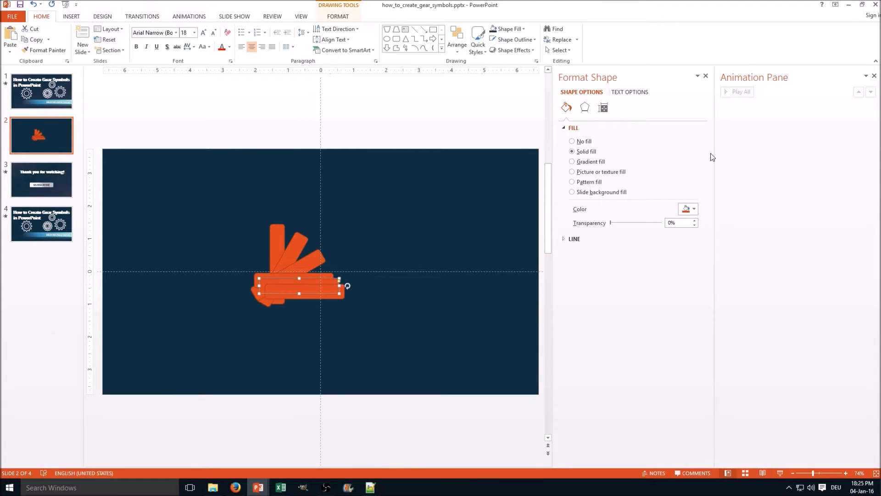
left_click(602, 107)
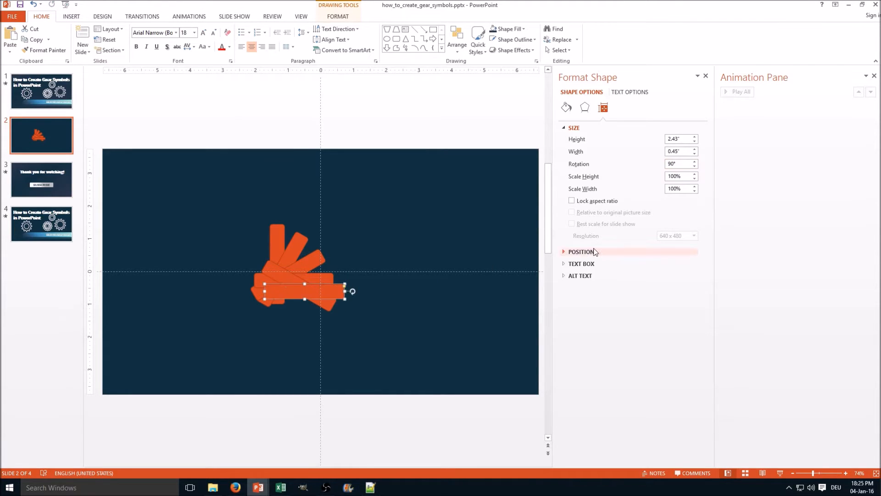
triple_click(678, 163)
type("150")
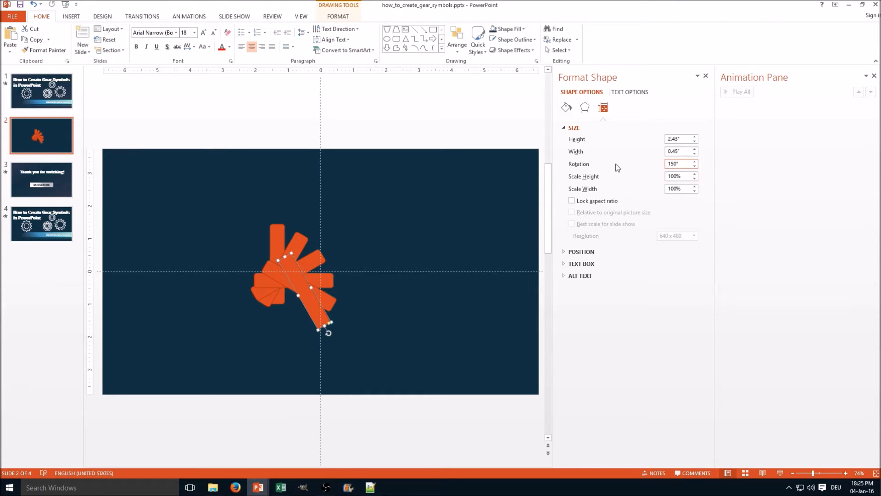
left_click(176, 277)
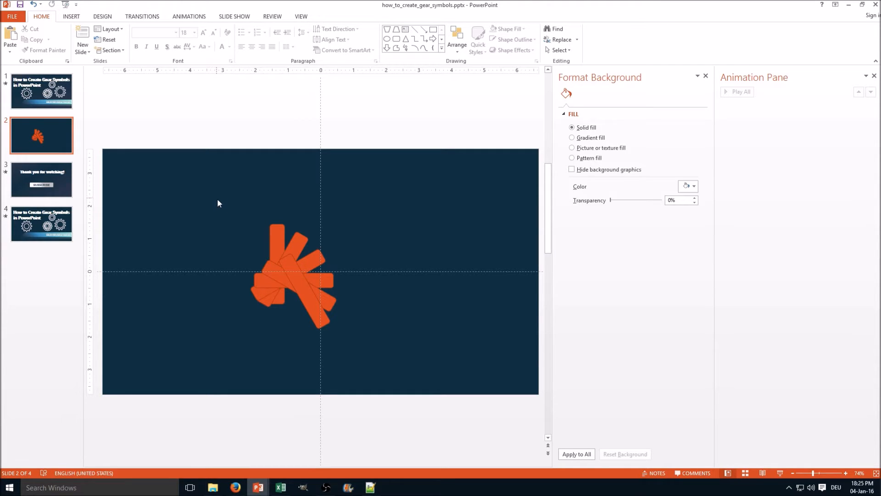
Step: Apply Align Center and Align Middle to all six selected bars
left_click(290, 273)
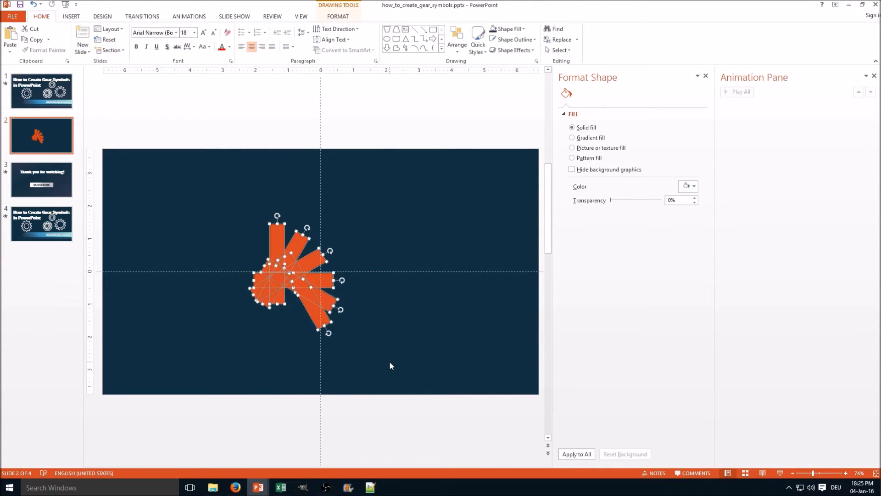
left_click(456, 40)
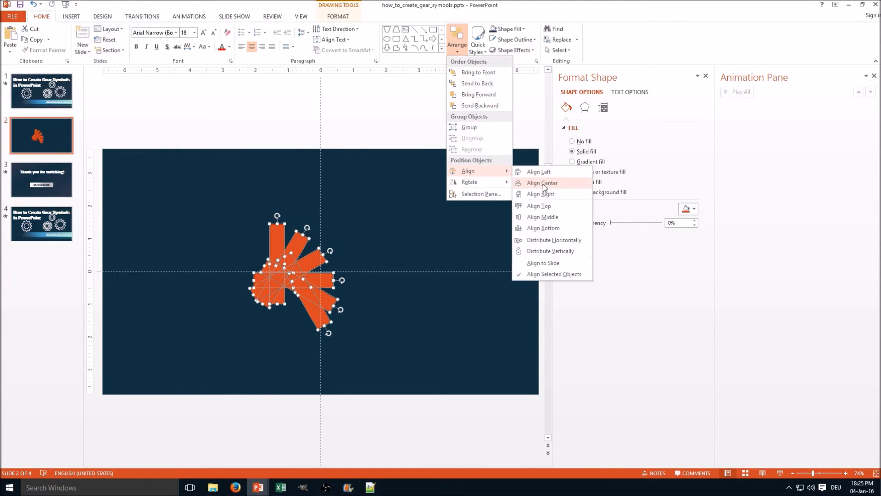
left_click(541, 183)
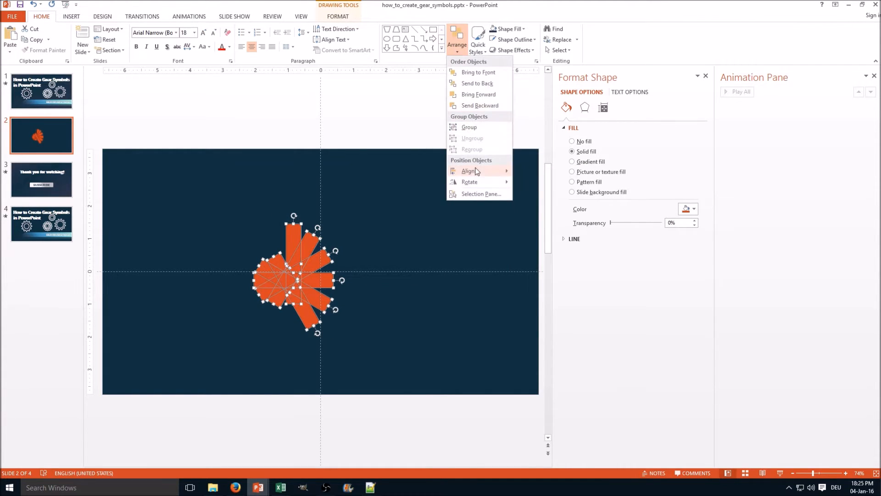
left_click(533, 220)
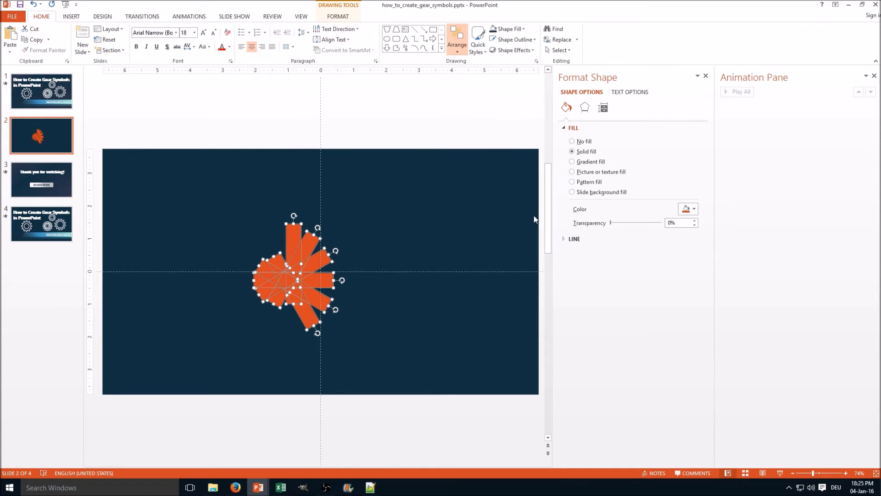
left_click(371, 191)
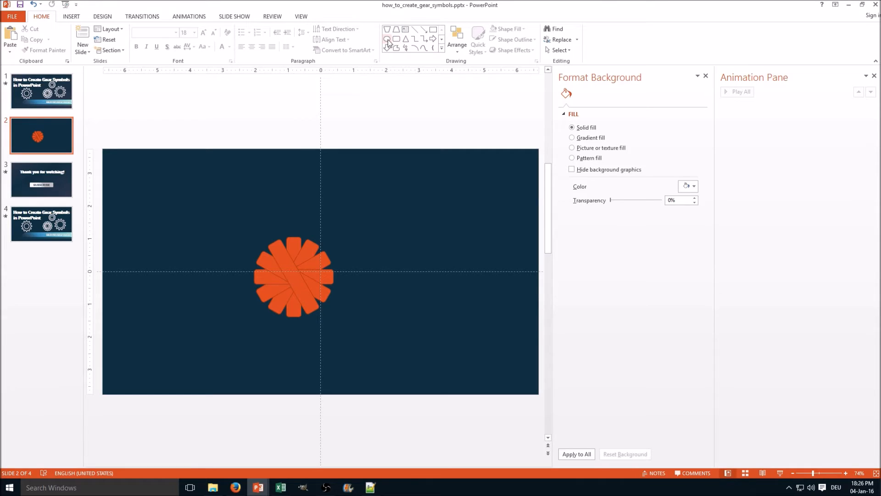
Step: Draw an oval centred over the star and enlarge it until only teeth show
left_click(387, 38)
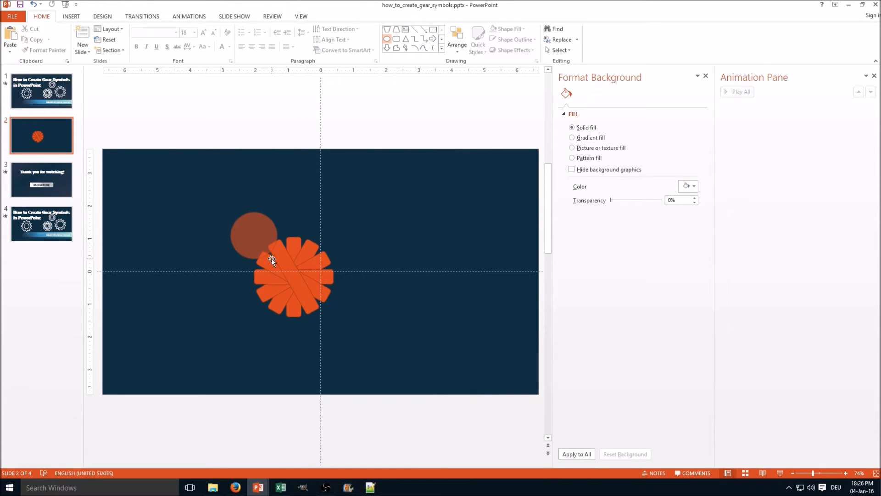
left_click(292, 276)
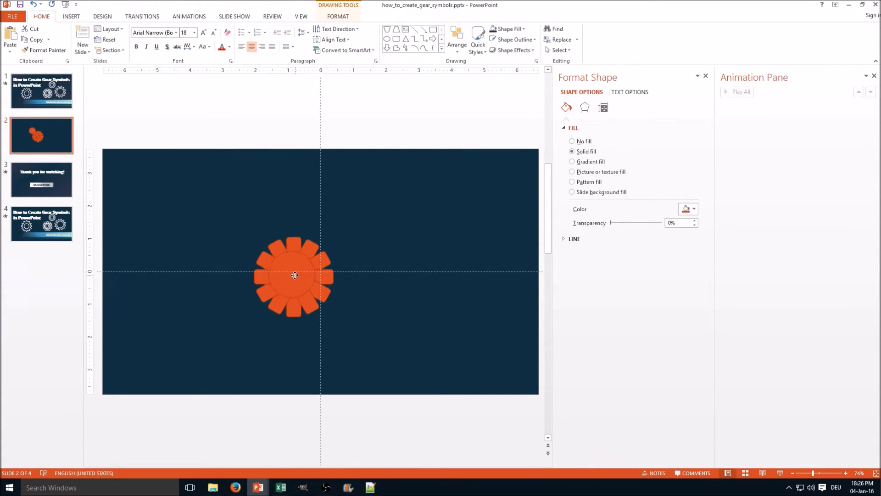
left_click(294, 275)
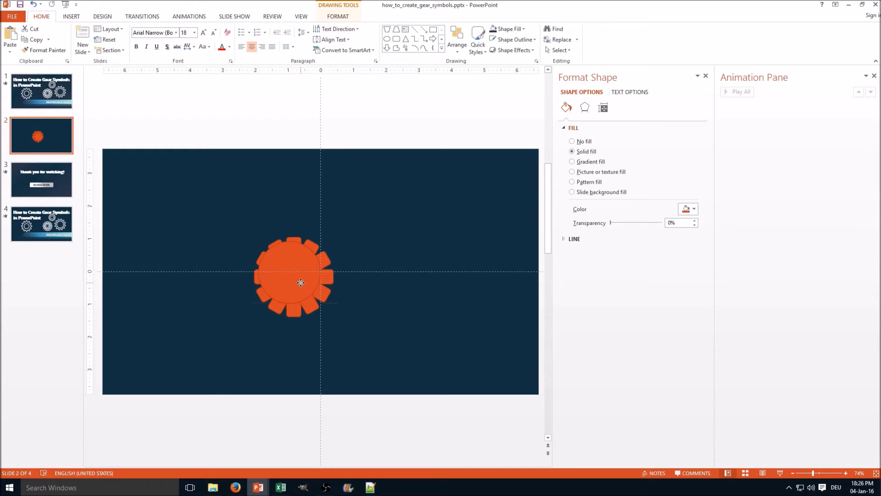
left_click(292, 275)
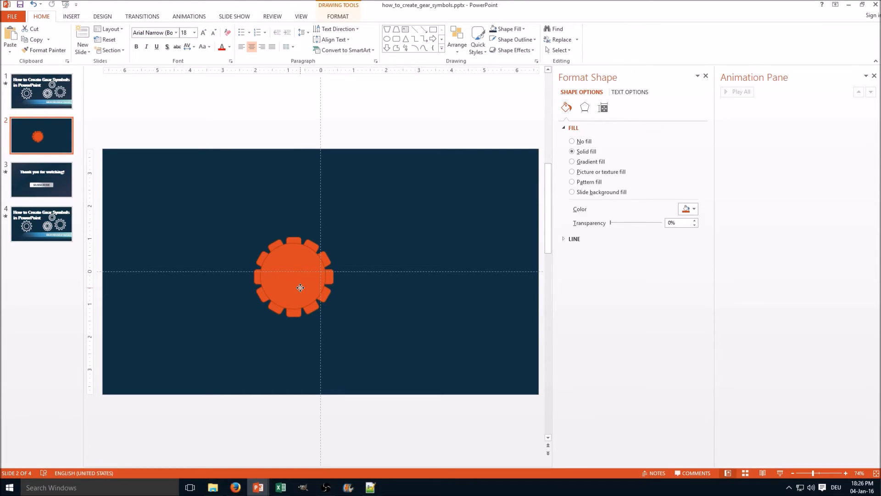
left_click(293, 275)
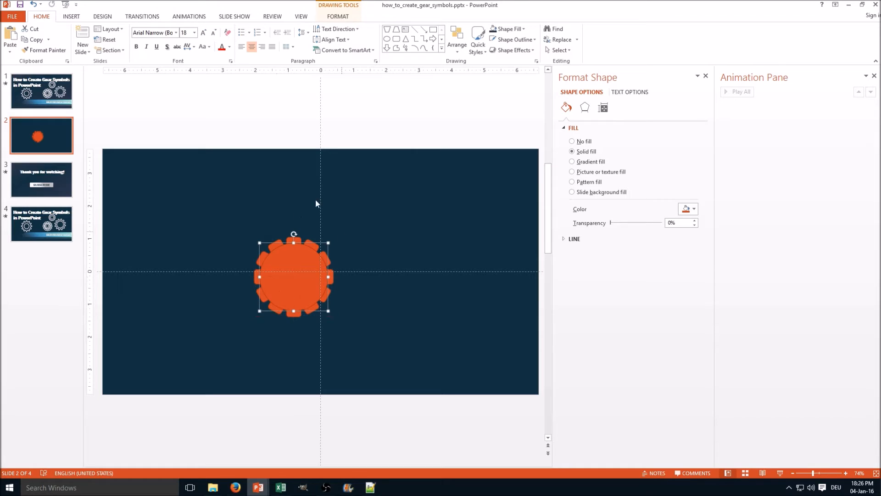
mouse_move(366, 345)
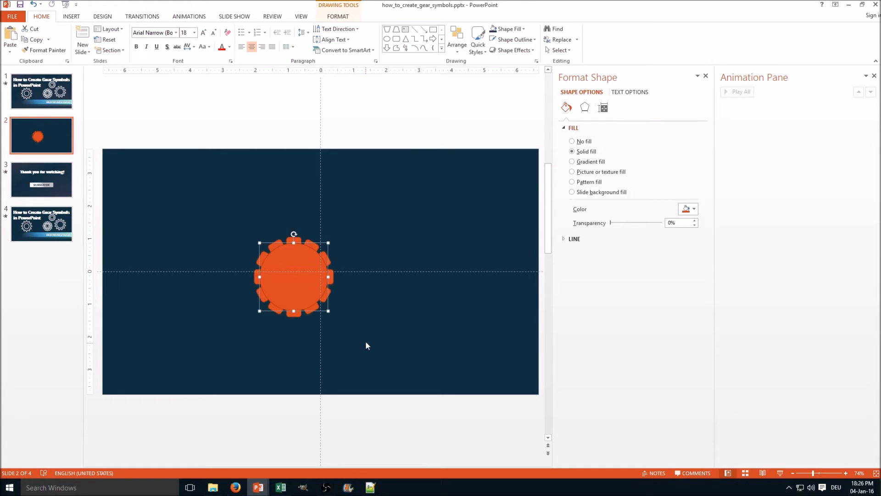
Step: Select the circle and all spokes and combine them with Merge Shapes > Union
left_click(368, 338)
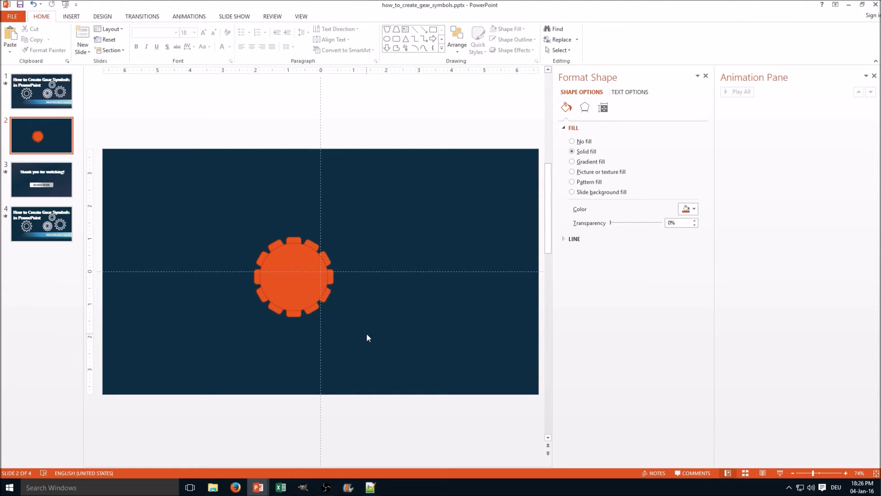
left_click(292, 276)
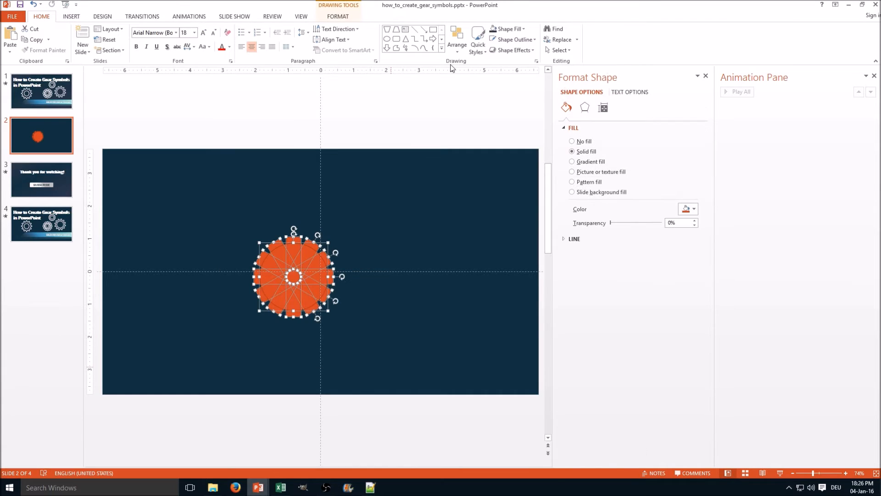
left_click(456, 39)
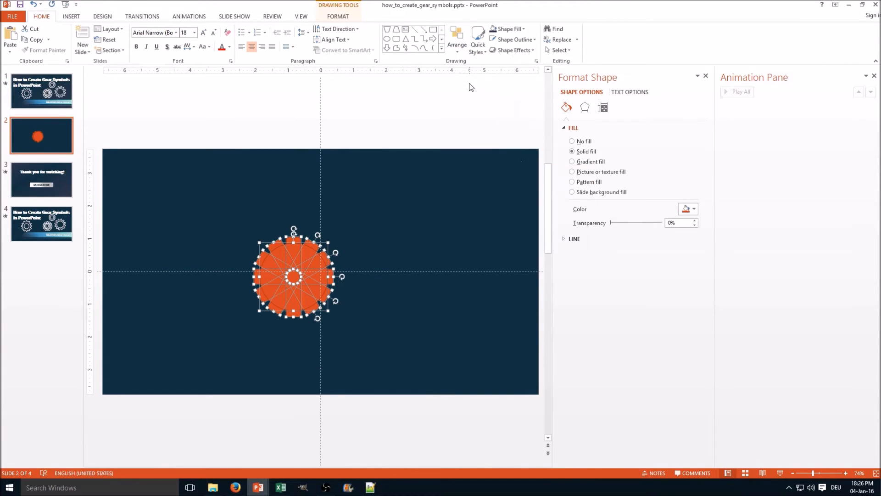
left_click(456, 40)
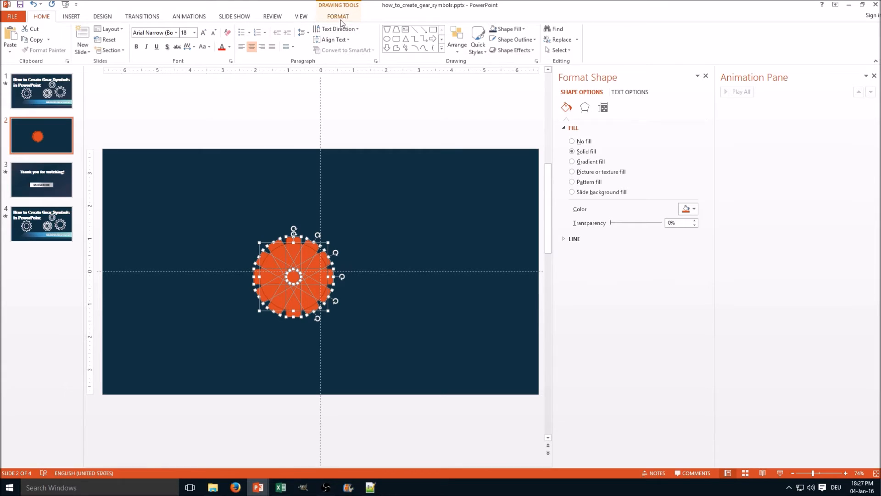
left_click(88, 50)
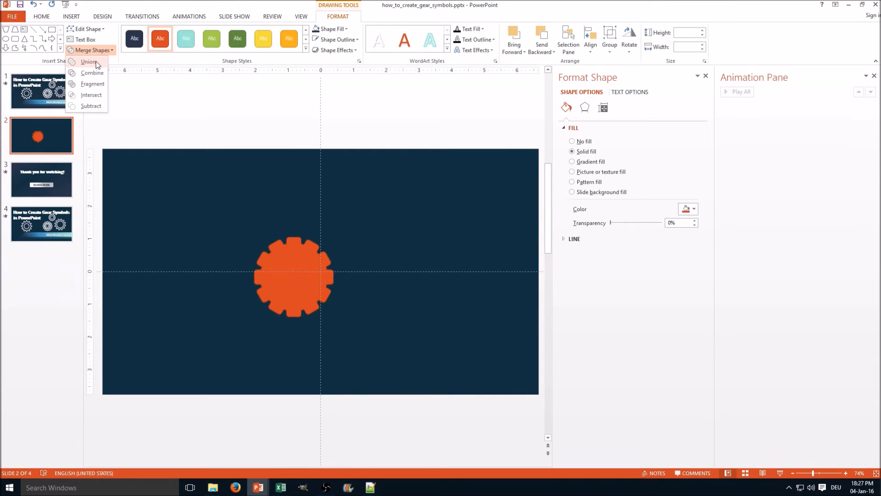
left_click(88, 61)
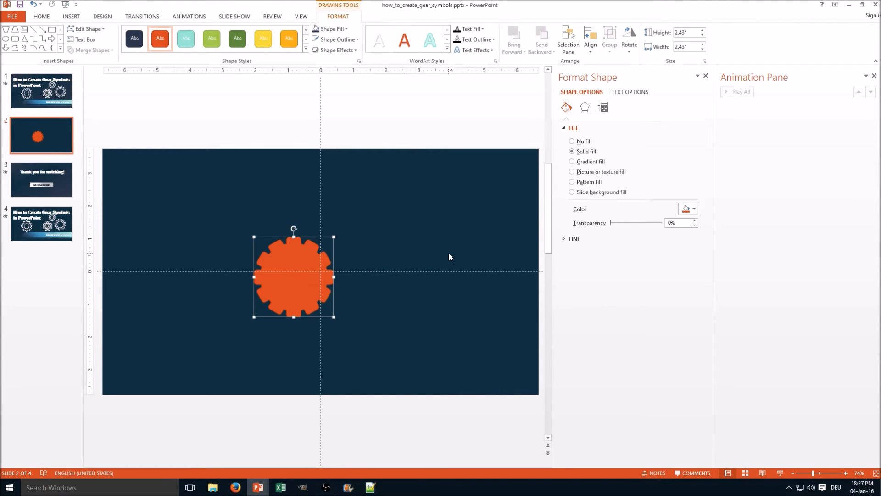
left_click(444, 257)
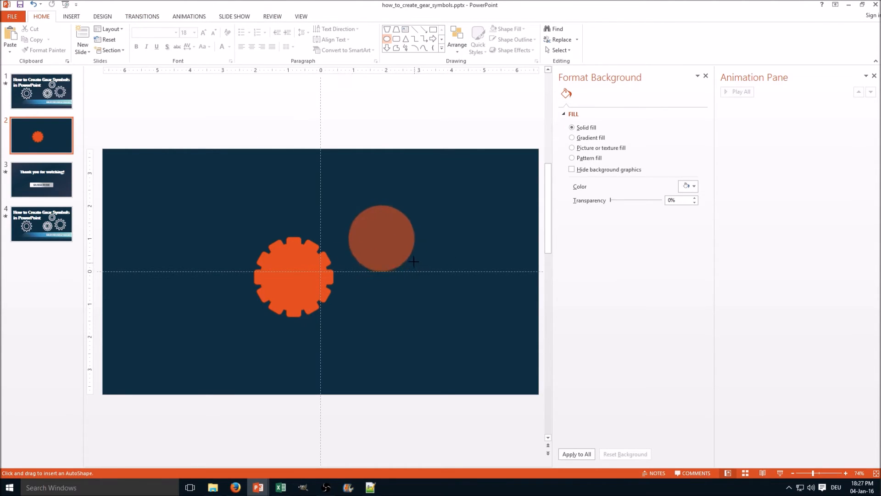
Step: Draw an inner circle and Subtract it from the gear to hollow the centre
left_click(292, 275)
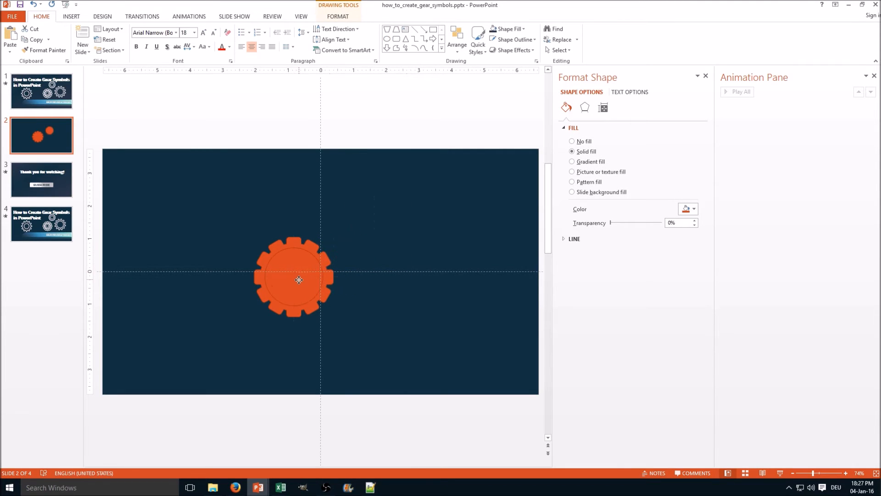
left_click(298, 275)
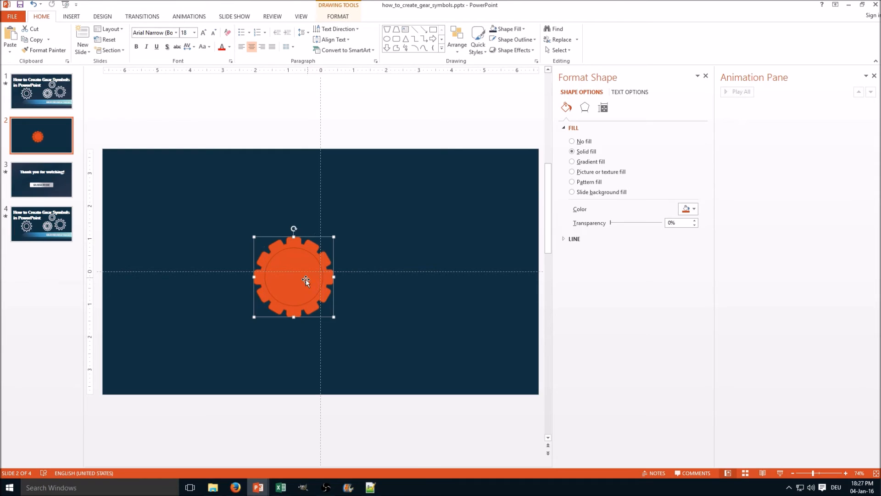
left_click(338, 16)
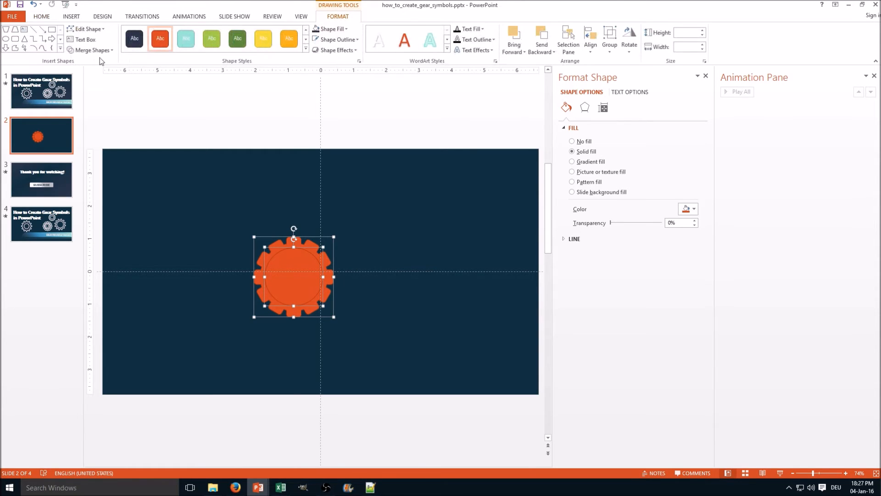
left_click(93, 50)
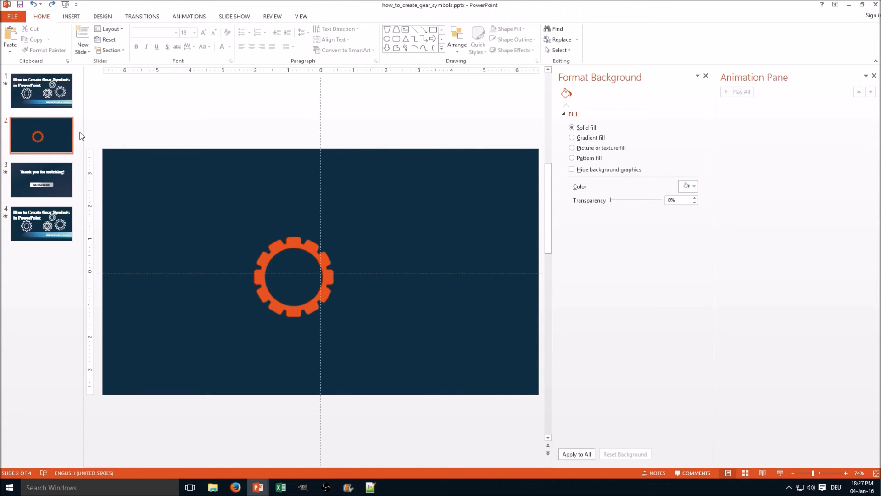
left_click(42, 91)
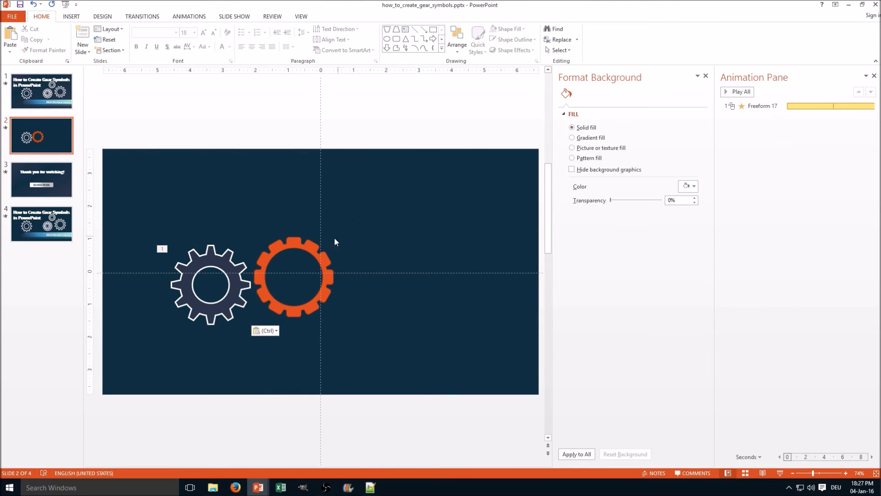
Step: Shift the pasted outlined gear so its teeth nearly mesh with the orange ring
left_click(209, 265)
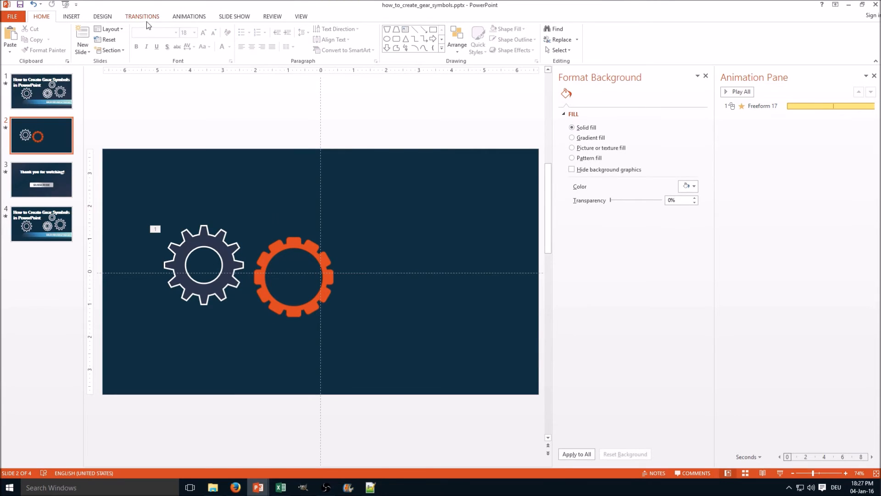
mouse_move(200, 23)
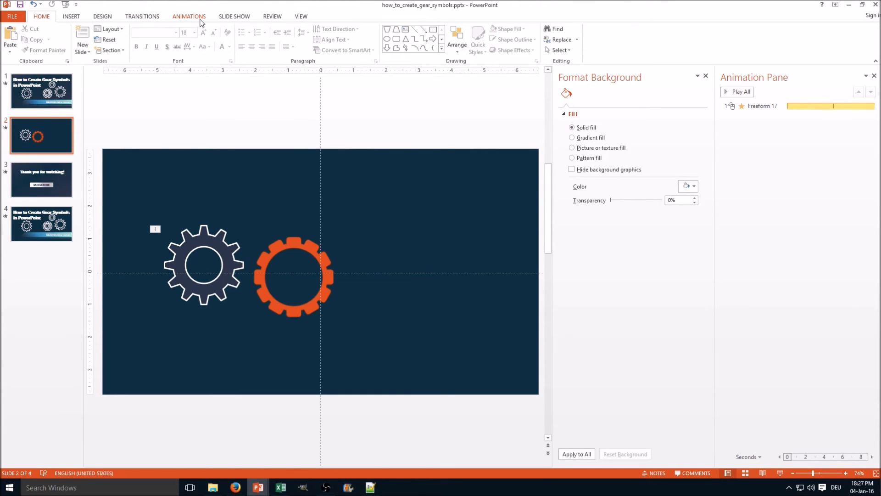
mouse_move(142, 16)
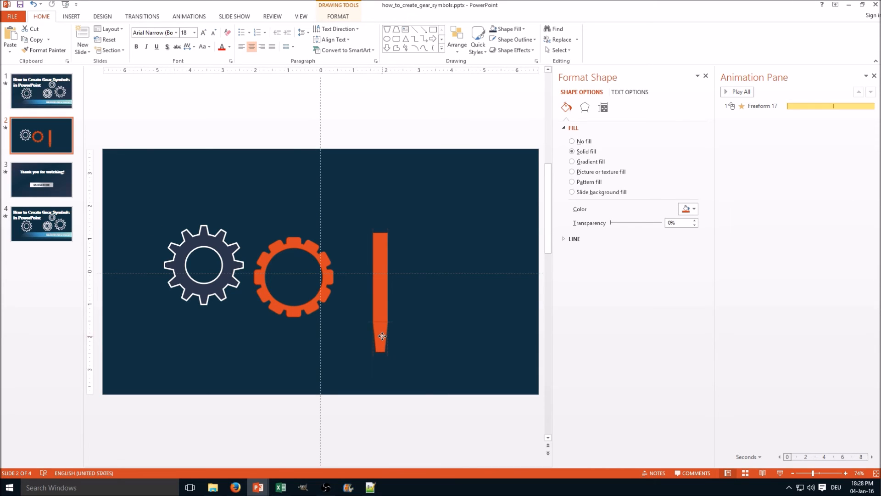
Step: Flip the trapezoid tip vertically, then select all bar pieces to merge into one spoke
left_click(381, 337)
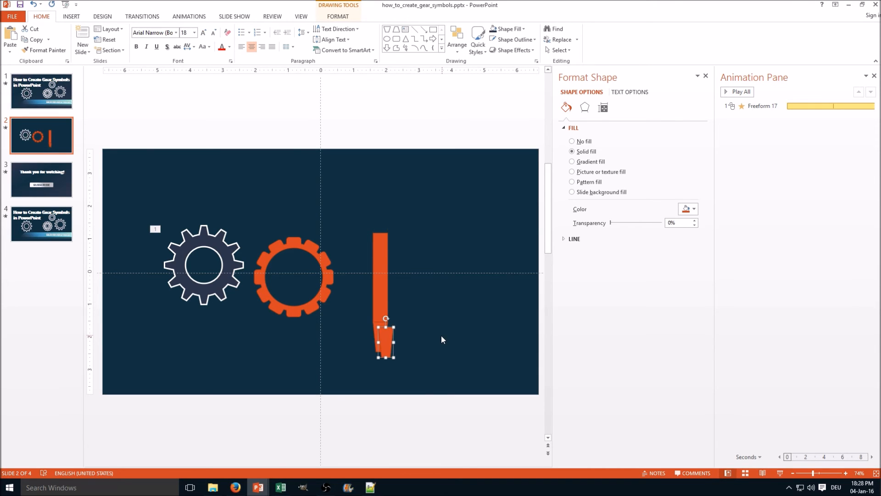
left_click(456, 40)
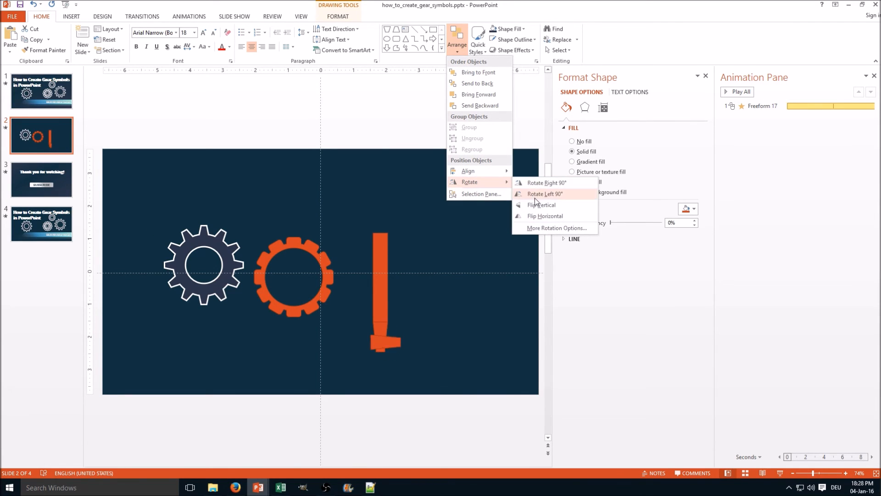
left_click(544, 193)
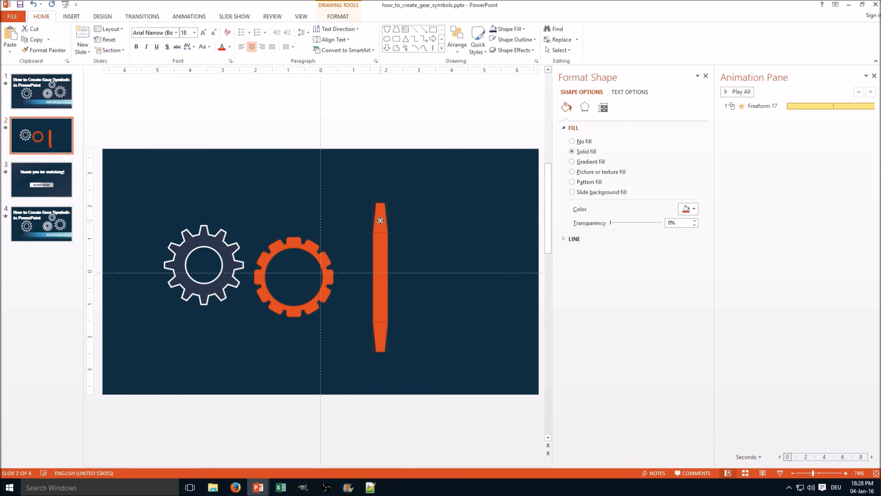
left_click(380, 220)
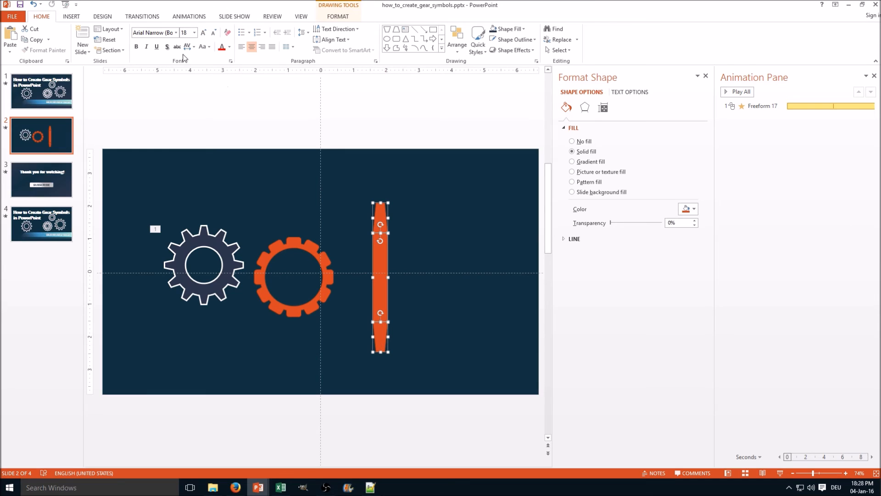
left_click(338, 15)
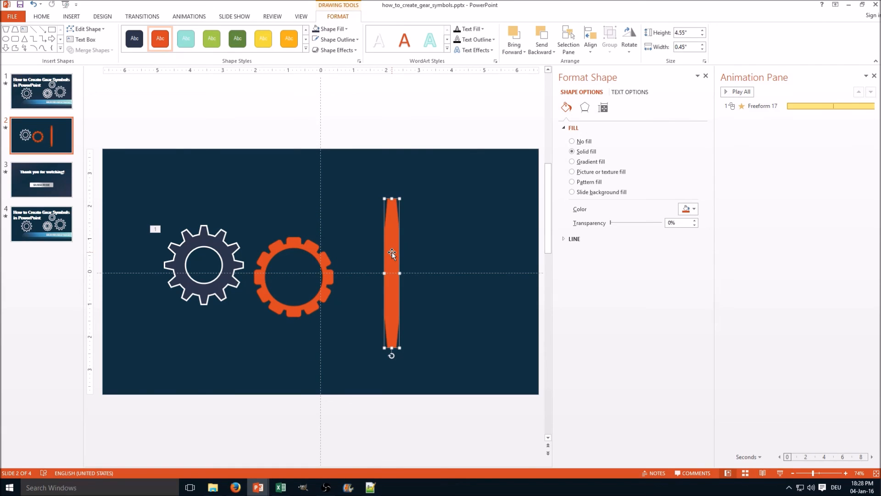
mouse_move(326, 228)
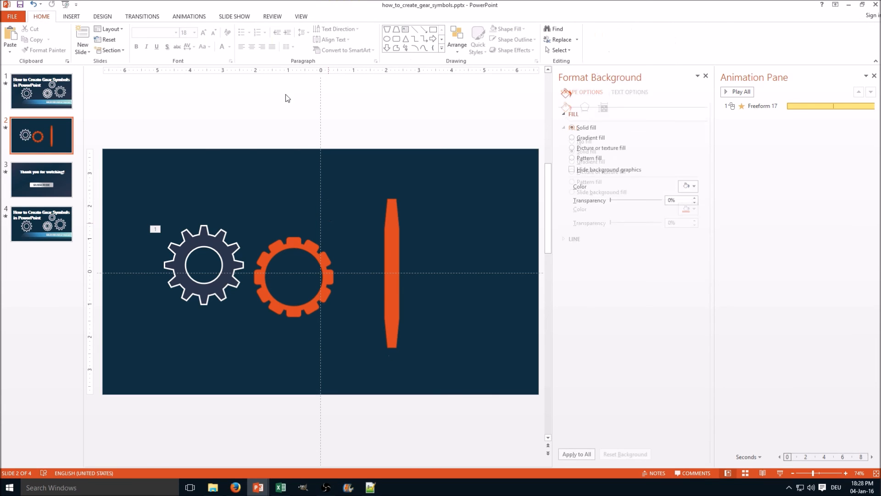
Step: Remove the white-outlined gear and give the orange ring a Spin animation
left_click(203, 264)
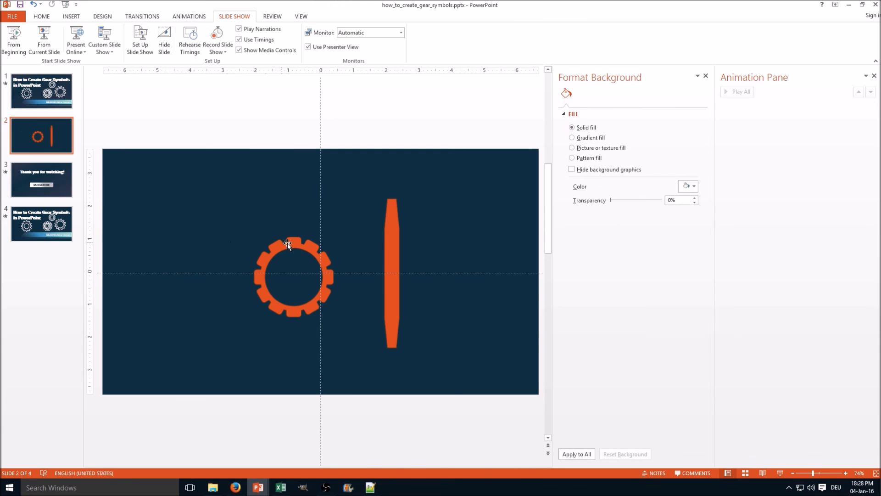
left_click(290, 275)
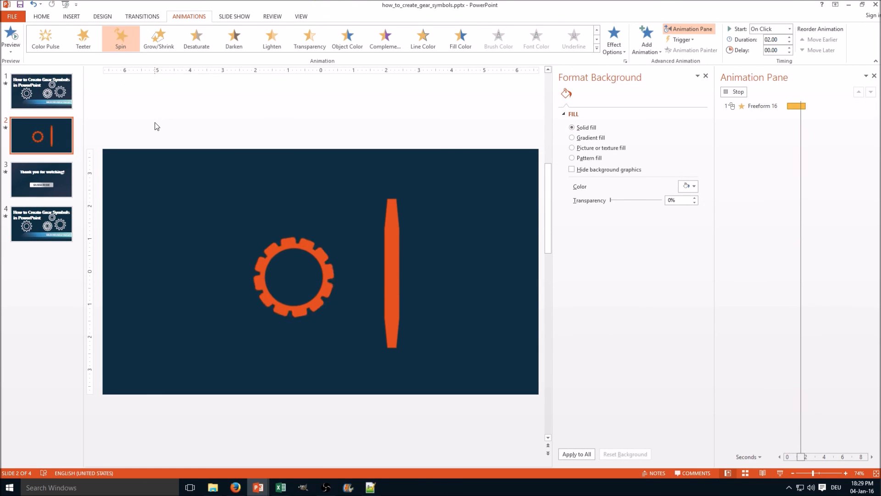
left_click(233, 16)
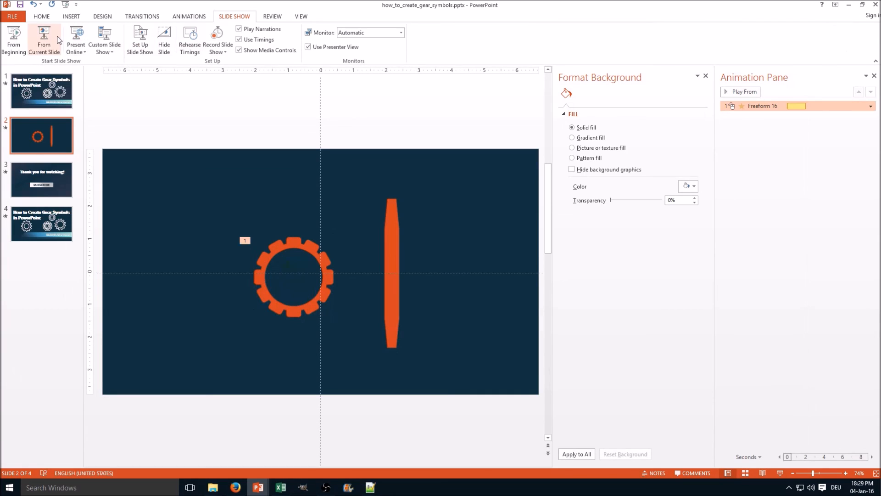